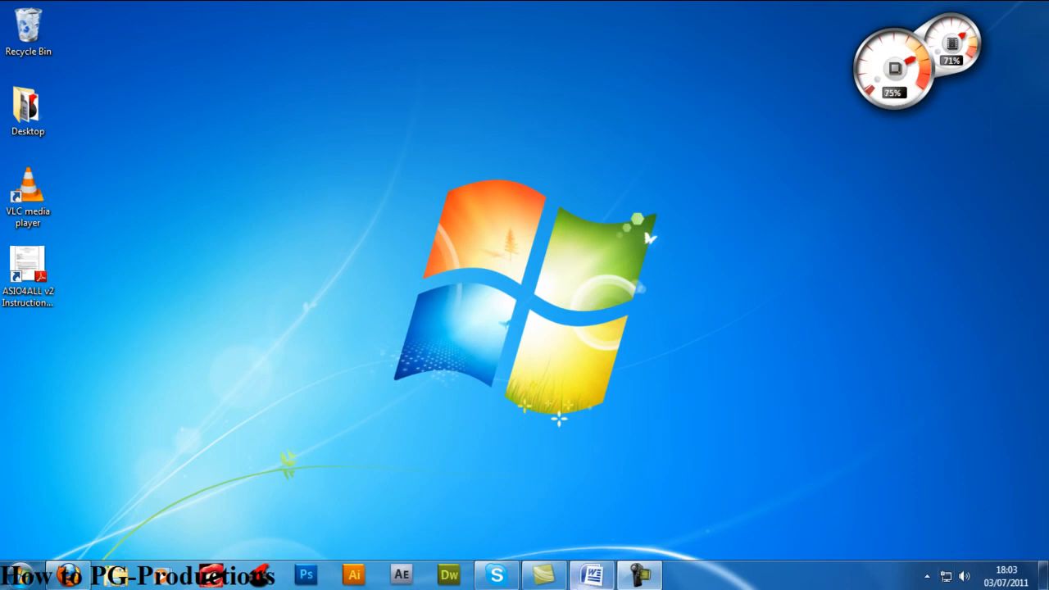
{"action": "mouse_move", "coordinate": [544, 574]}
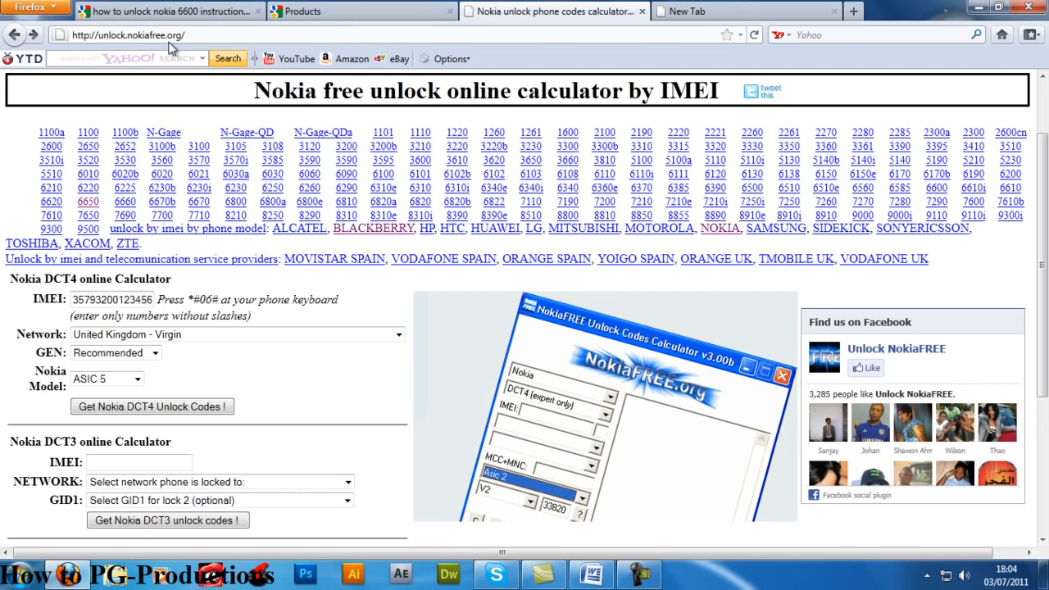
{"action": "mouse_move", "coordinate": [501, 124]}
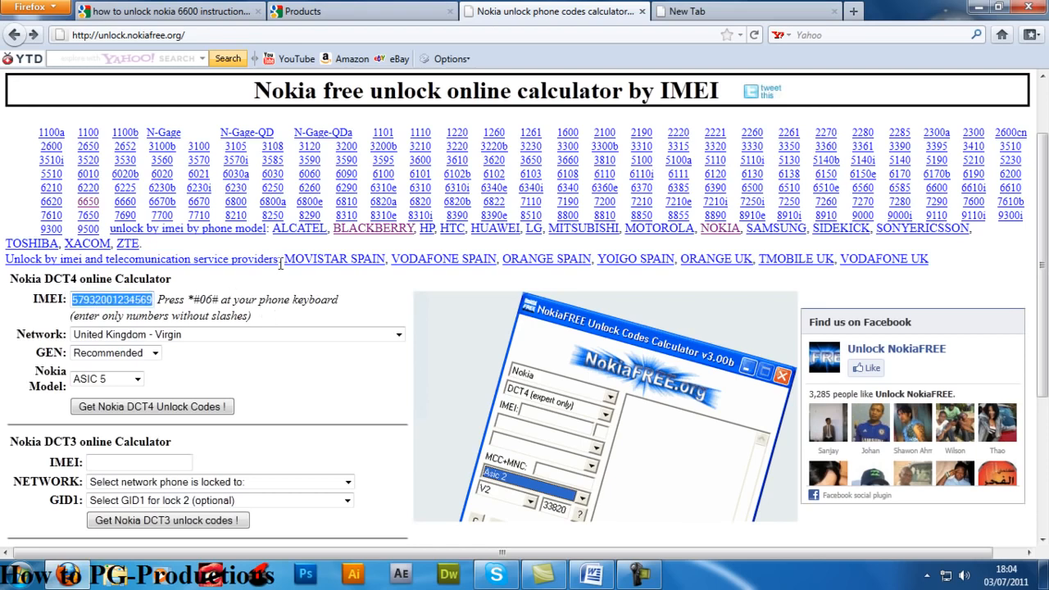
{"action": "left_click", "coordinate": [105, 379]}
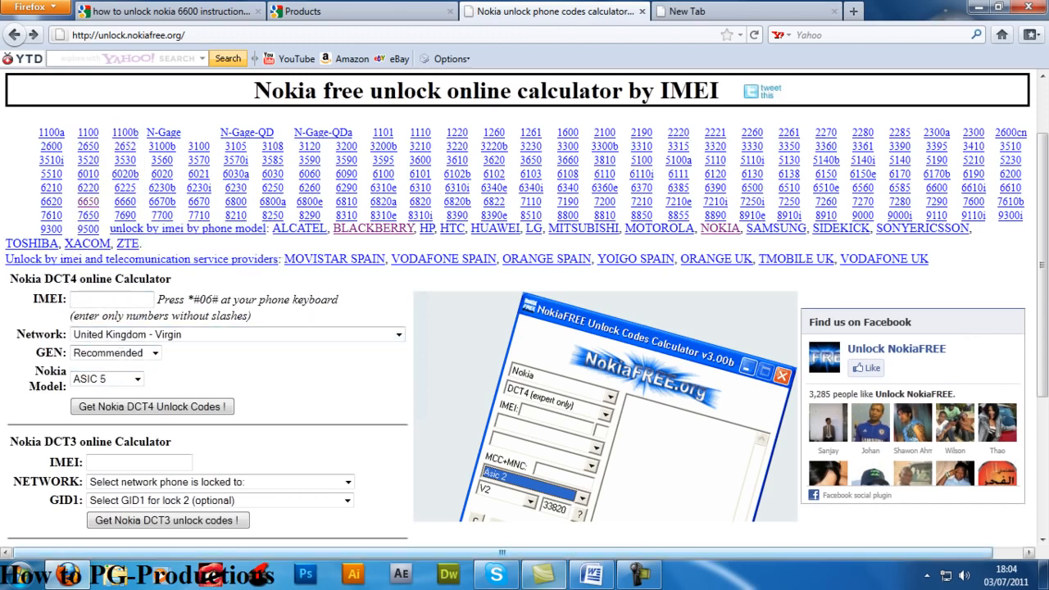
{"action": "left_click", "coordinate": [590, 573]}
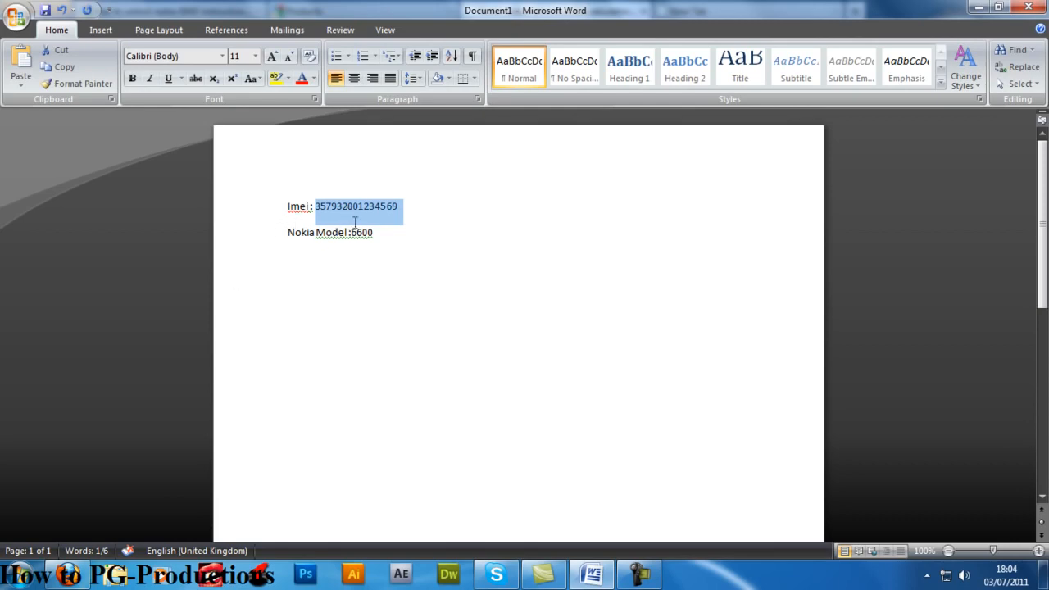
{"action": "right_click", "coordinate": [355, 223]}
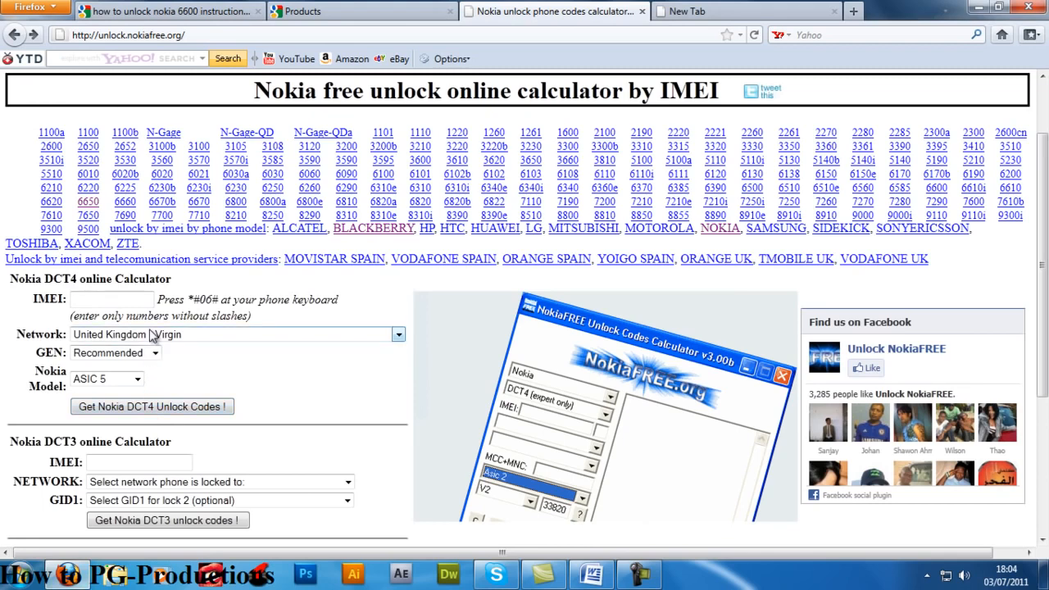
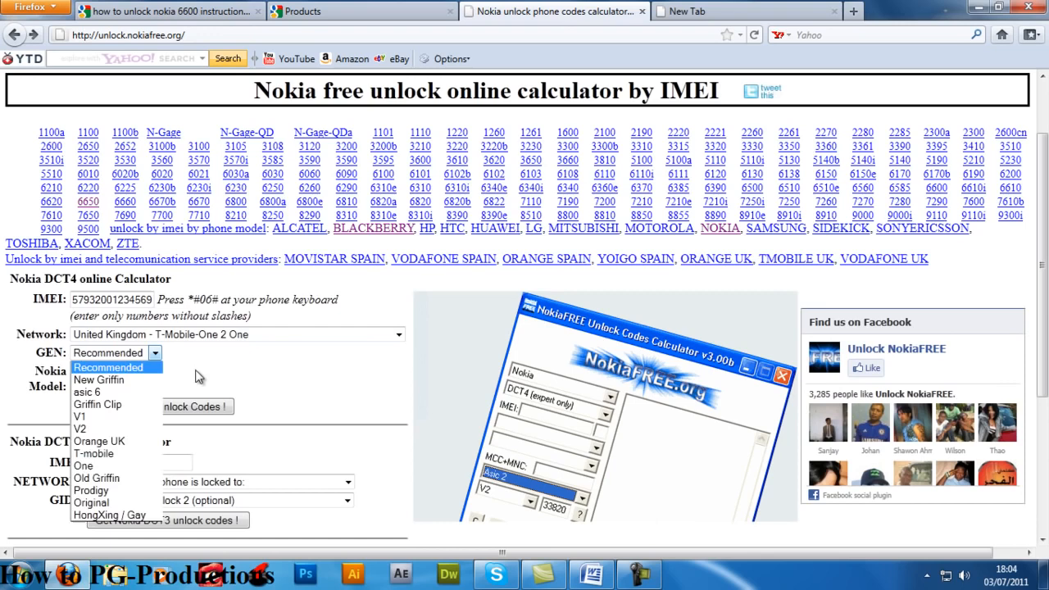
{"action": "mouse_move", "coordinate": [99, 441]}
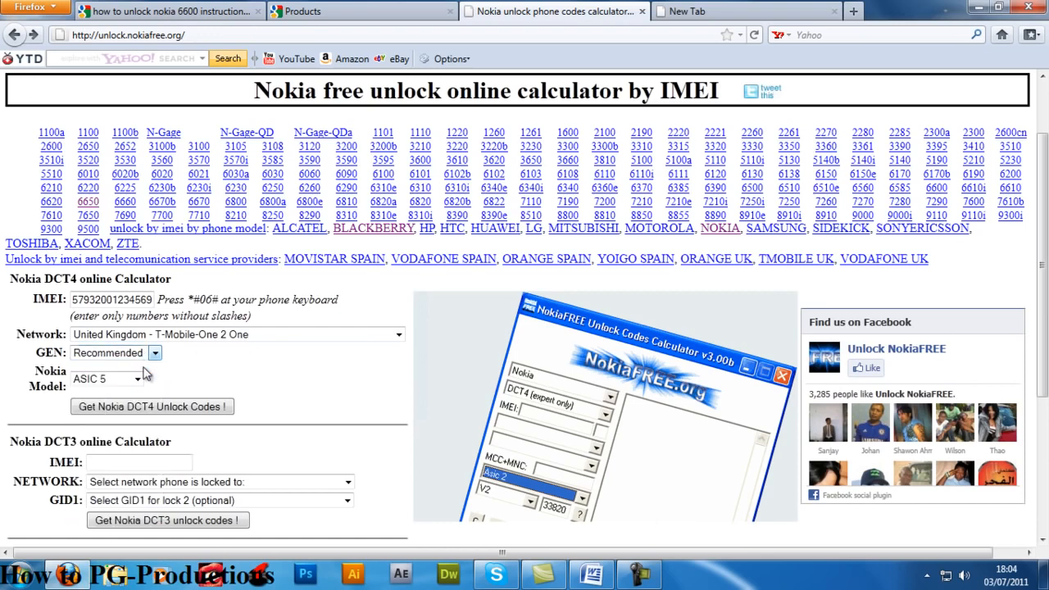
Choose Nokia 6600 as the phone model and submit the DCT4 calculator
{"action": "left_click", "coordinate": [106, 378]}
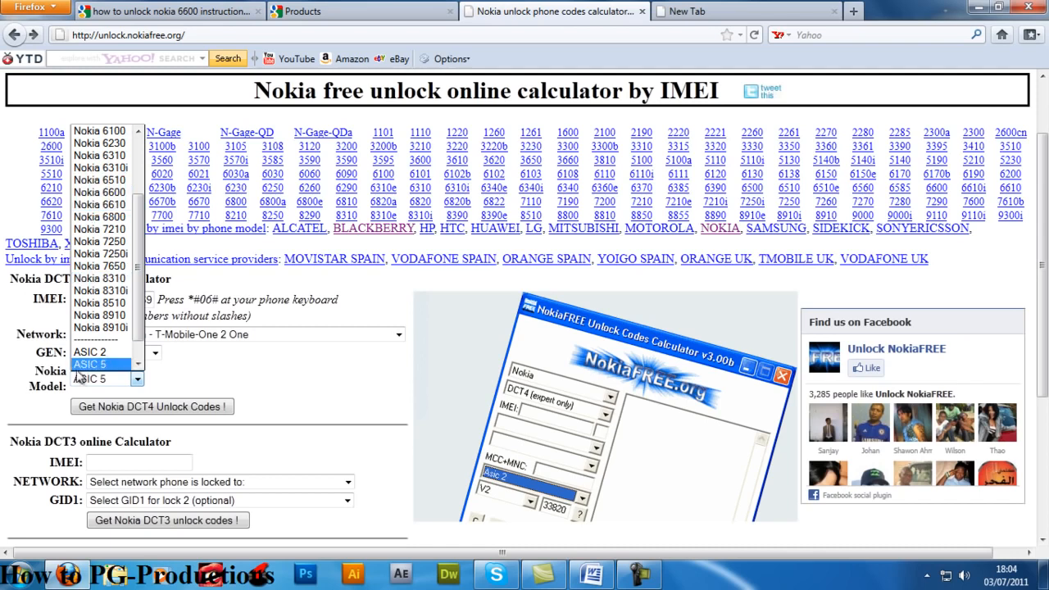
{"action": "scroll", "scroll_direction": "down", "scroll_amount": 3}
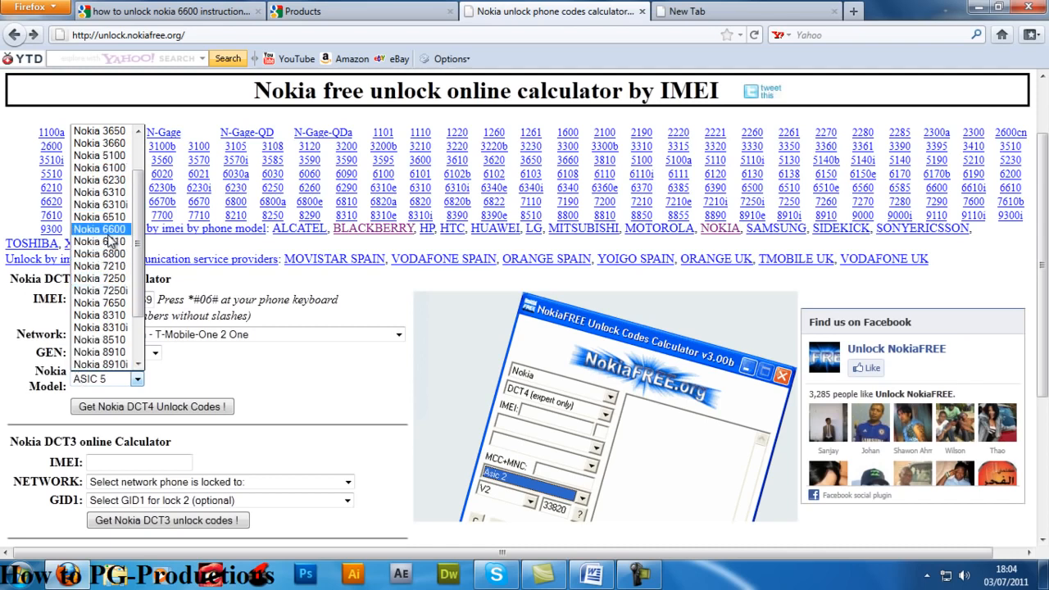
{"action": "left_click", "coordinate": [592, 574]}
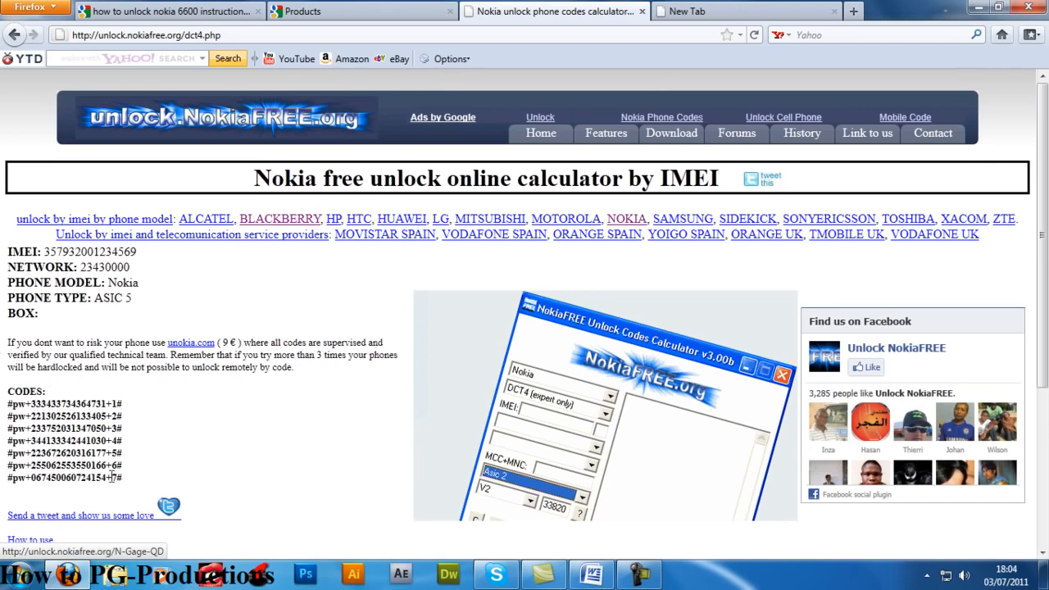
{"action": "left_click_drag", "start_coordinate": [8, 404], "coordinate": [121, 478]}
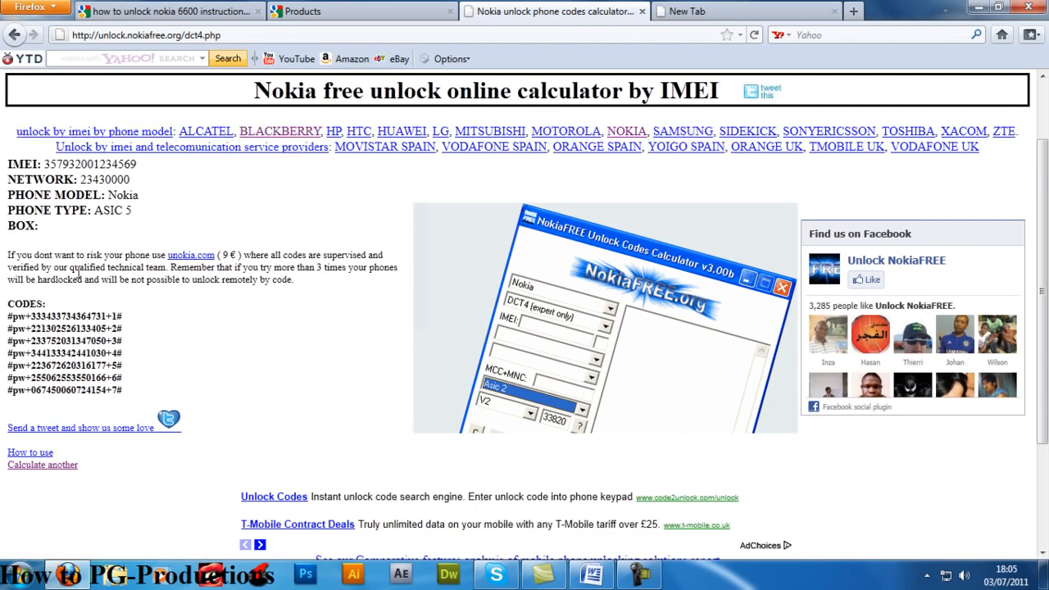
{"action": "mouse_move", "coordinate": [136, 325]}
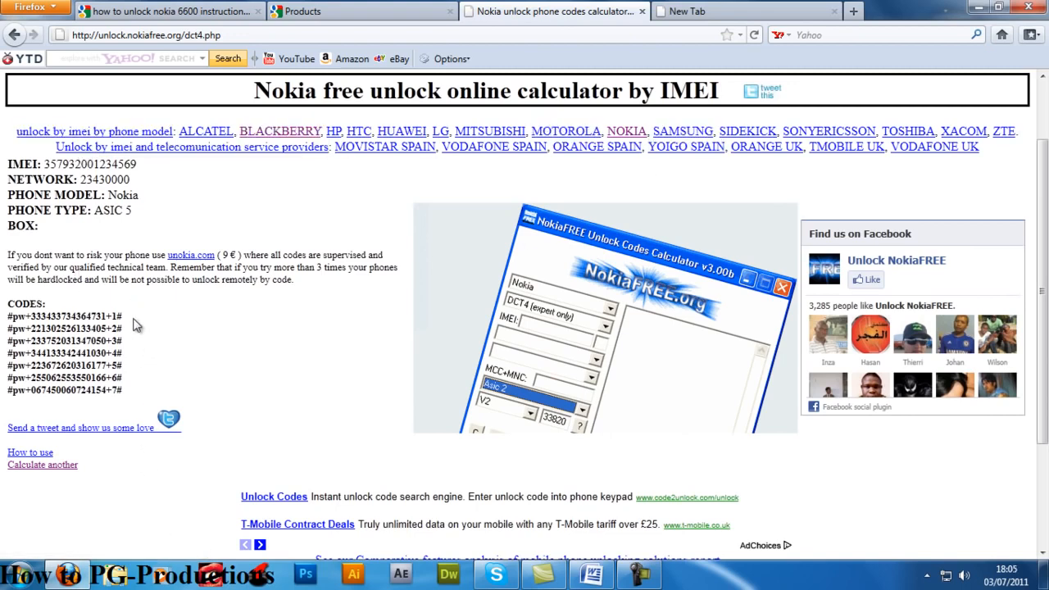
{"action": "mouse_move", "coordinate": [12, 34]}
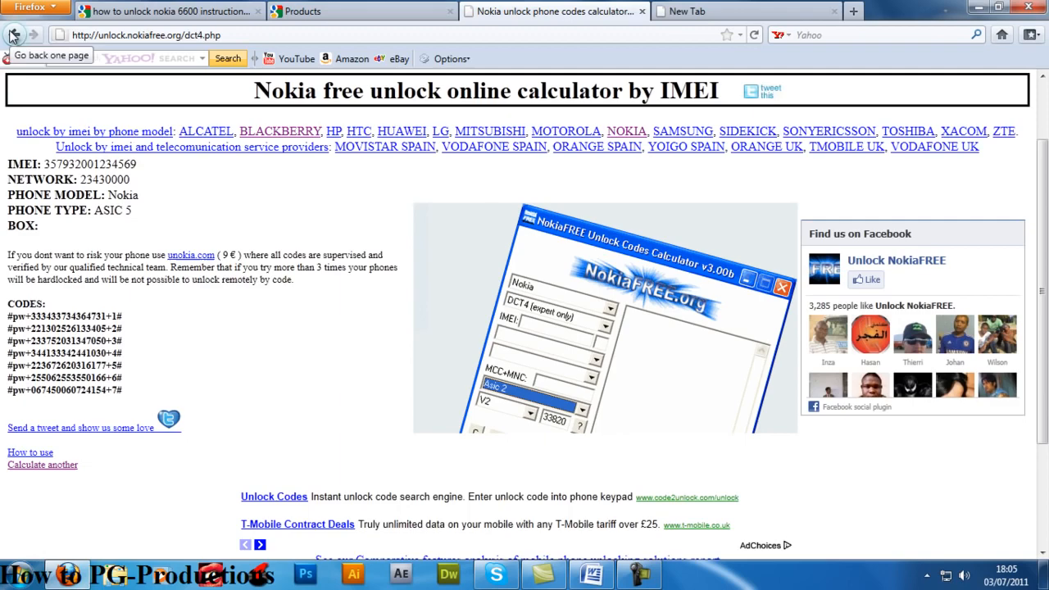
Go back to the calculator, pick Nokia 6600 and request DCT4 unlock codes again
{"action": "left_click", "coordinate": [13, 35]}
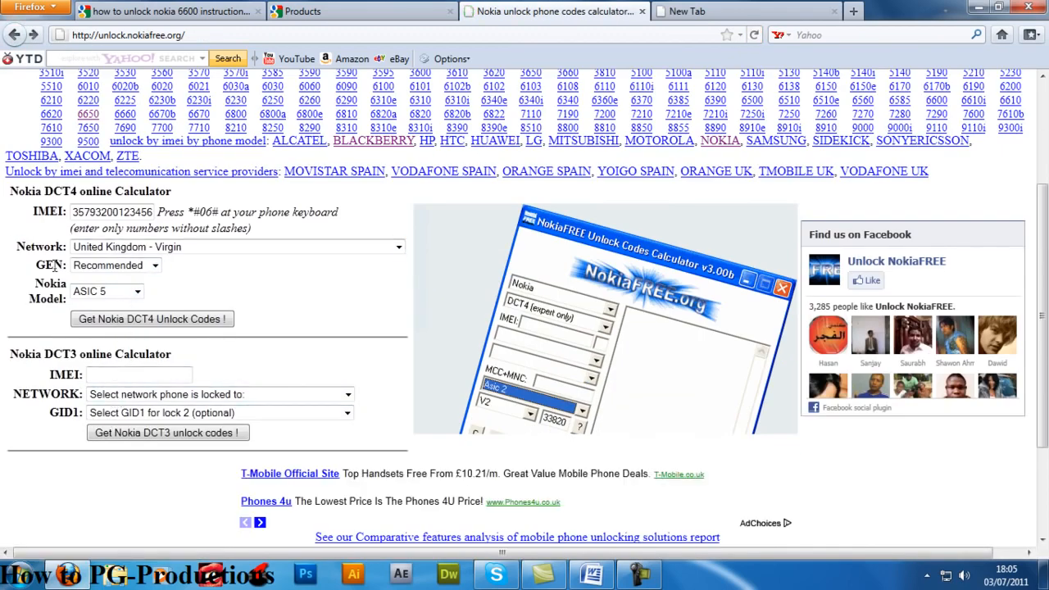
{"action": "left_click", "coordinate": [102, 291]}
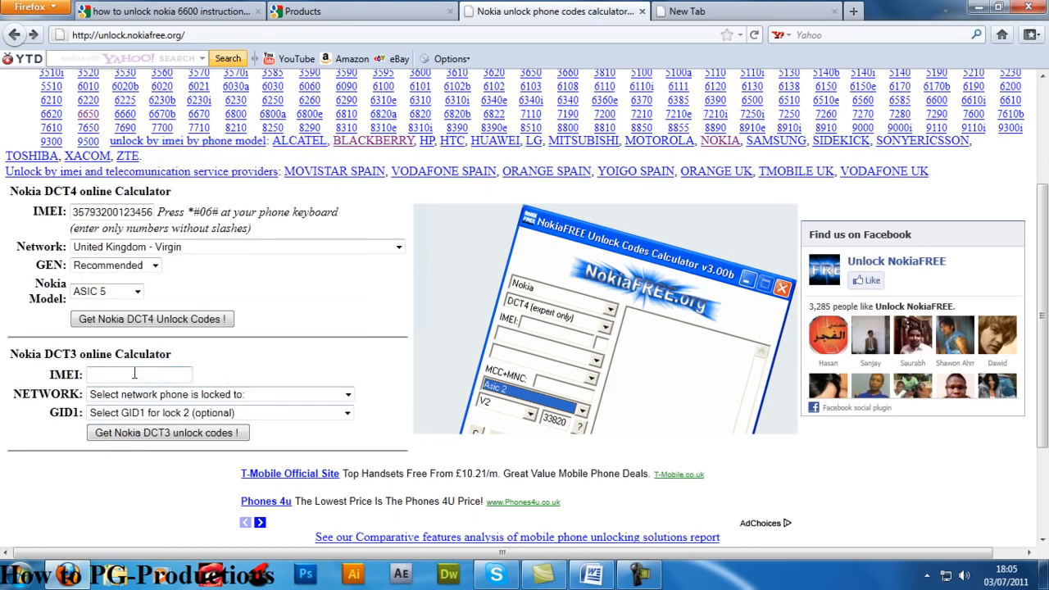
{"action": "mouse_move", "coordinate": [106, 371]}
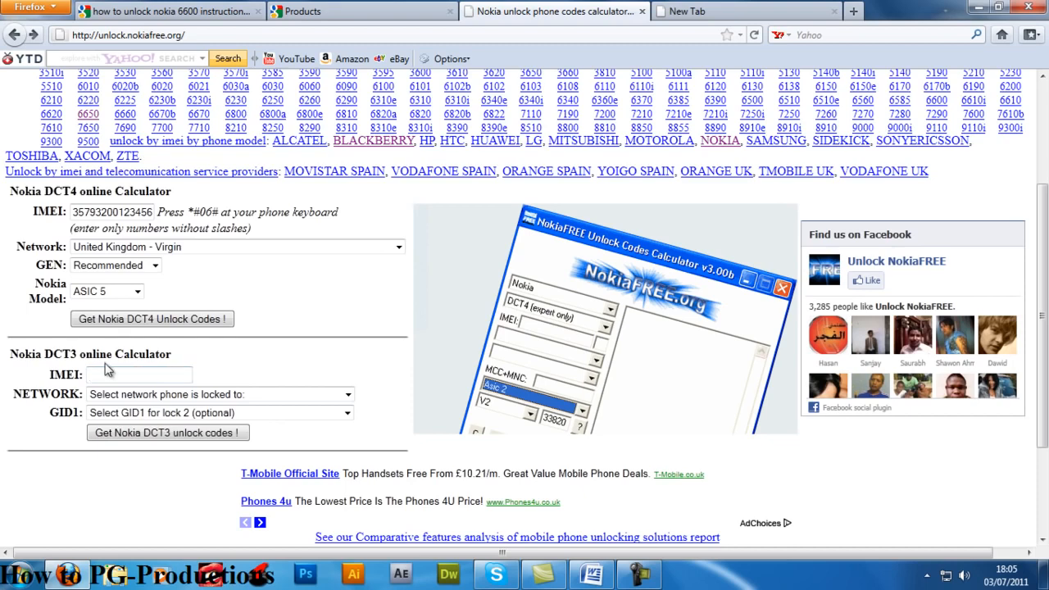
{"action": "mouse_move", "coordinate": [202, 353]}
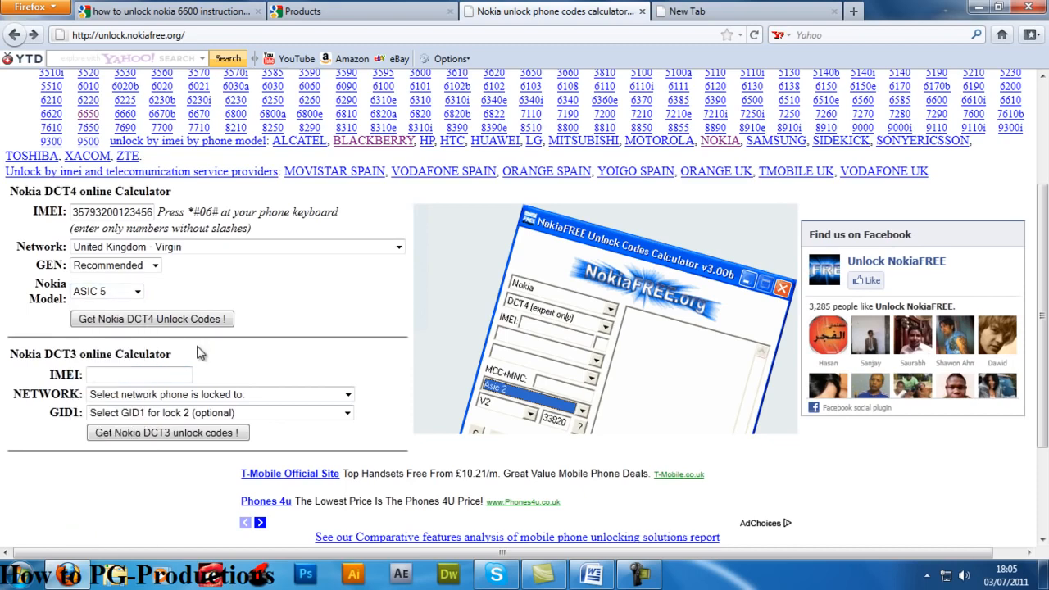
{"action": "left_click", "coordinate": [139, 374]}
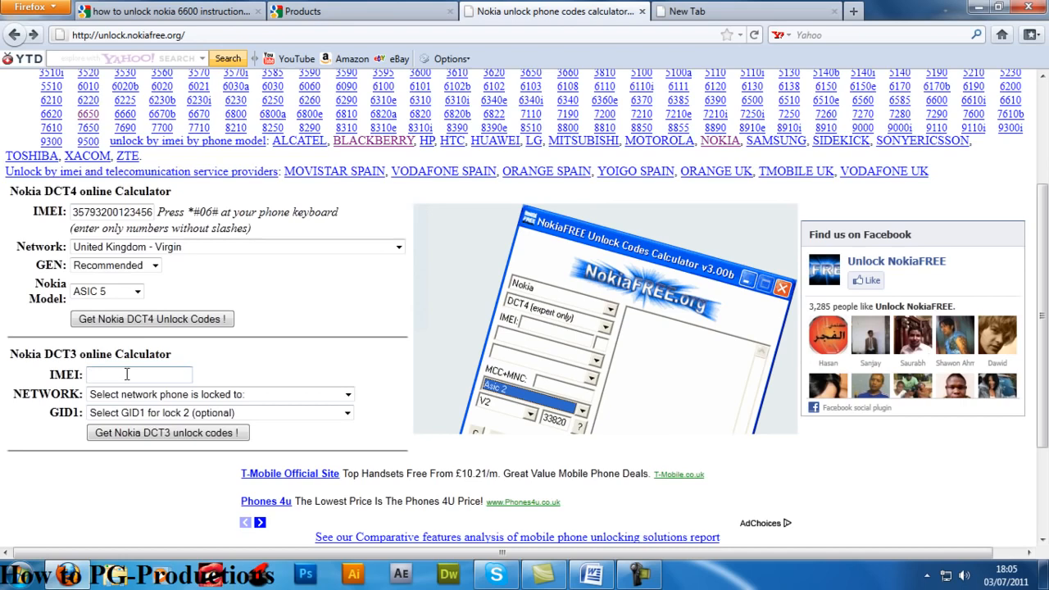
{"action": "left_click", "coordinate": [106, 291]}
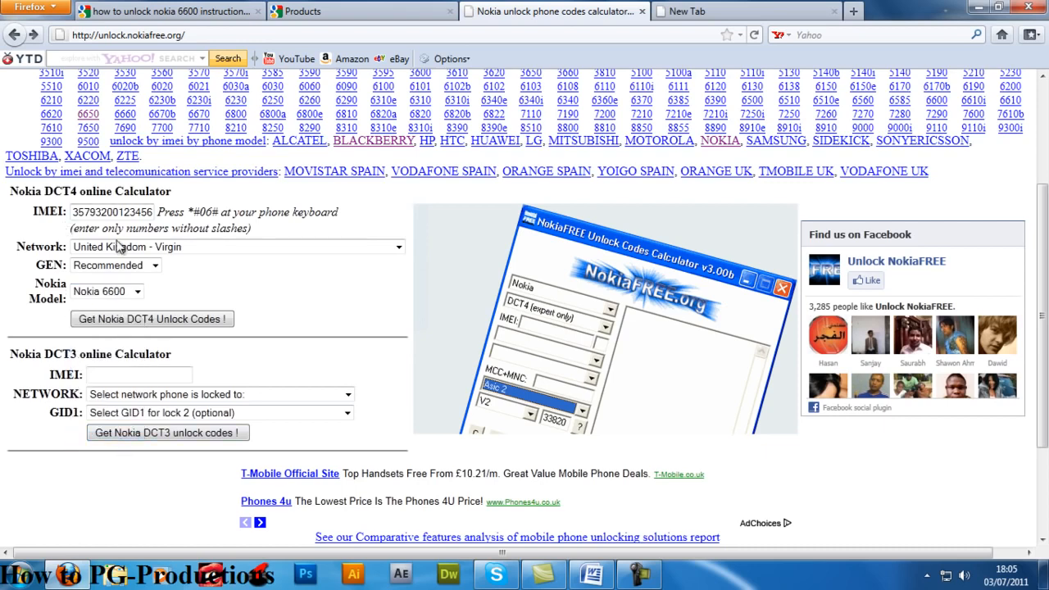
{"action": "left_click", "coordinate": [152, 319]}
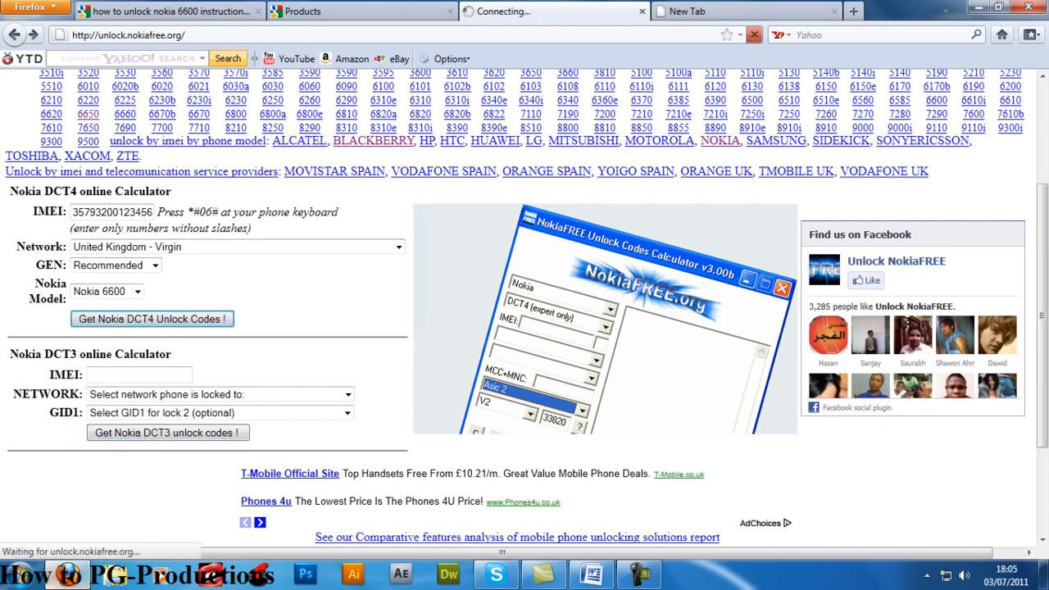
Scroll through the seven generated unlock codes, then return to the Google results
{"action": "left_click", "coordinate": [151, 319]}
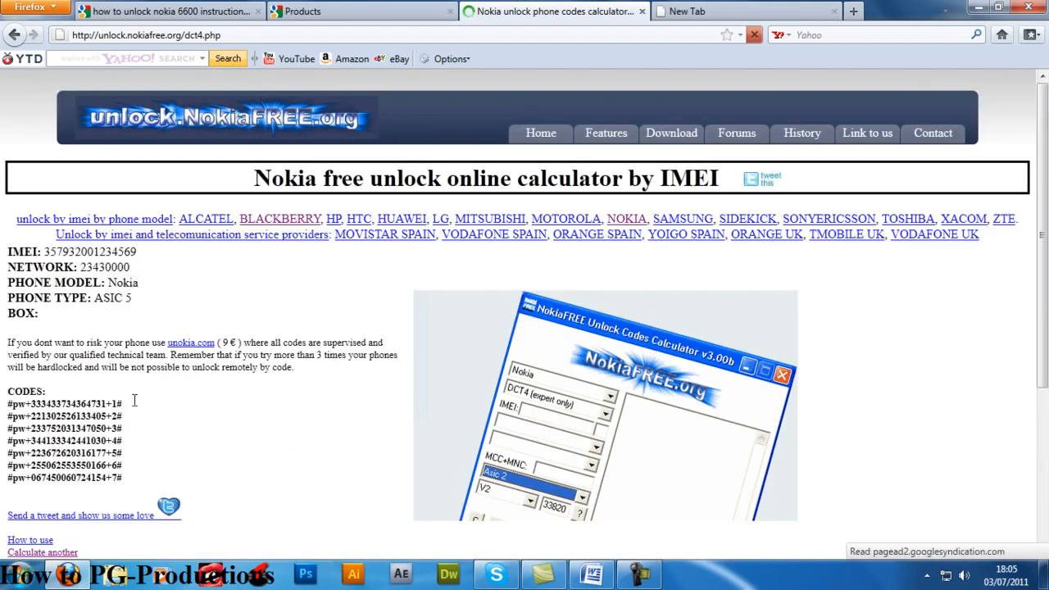
{"action": "scroll", "scroll_direction": "down", "scroll_amount": 3}
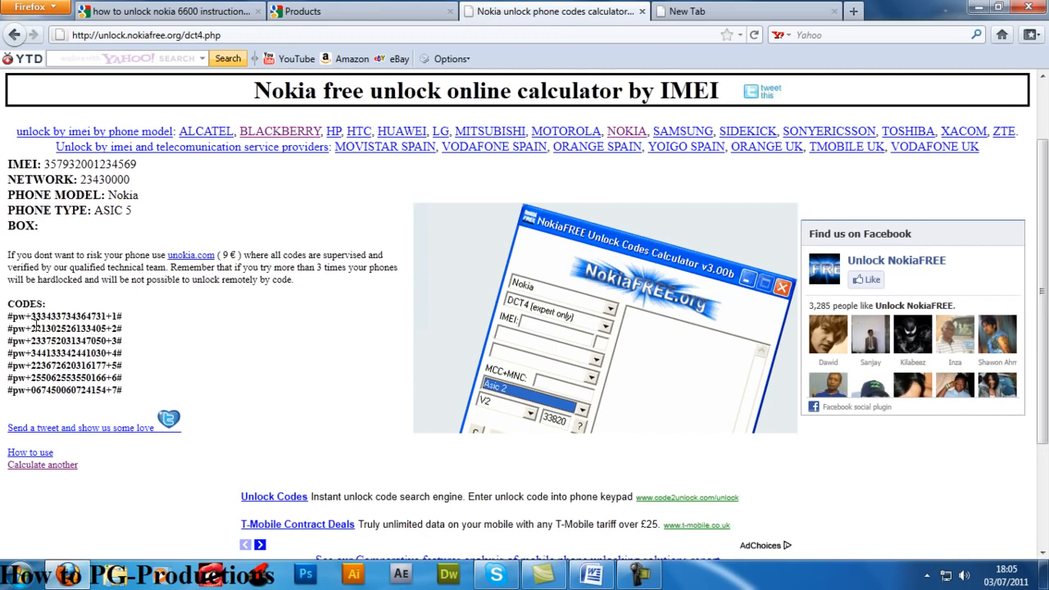
{"action": "left_click", "coordinate": [164, 10]}
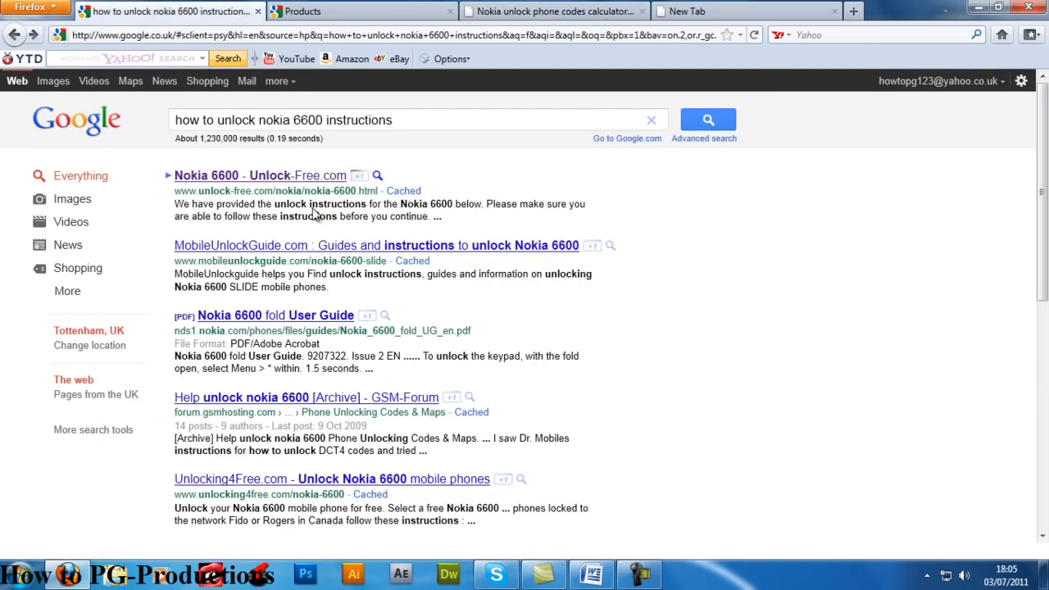
Open the 'Nokia 6600 - Unlock-Free.com' result from the Google search
{"action": "double_click", "coordinate": [308, 120]}
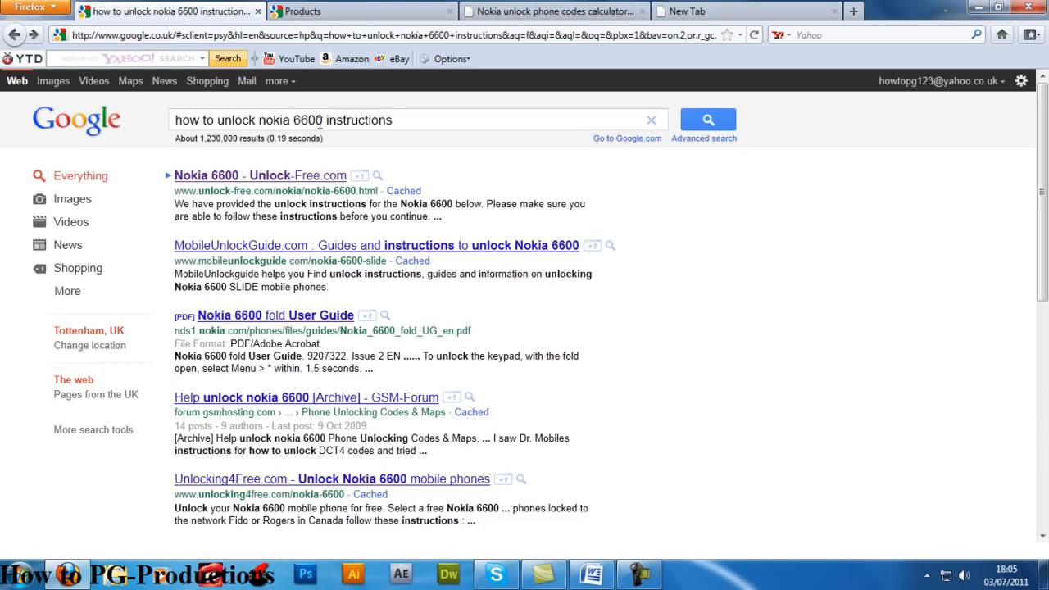
{"action": "mouse_move", "coordinate": [412, 121]}
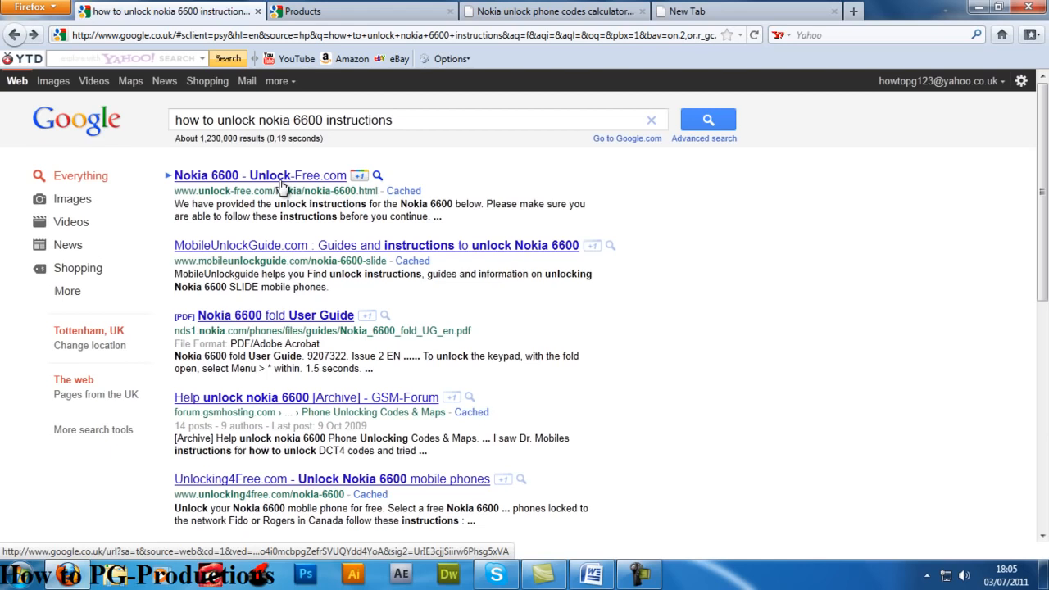
{"action": "left_click", "coordinate": [260, 175]}
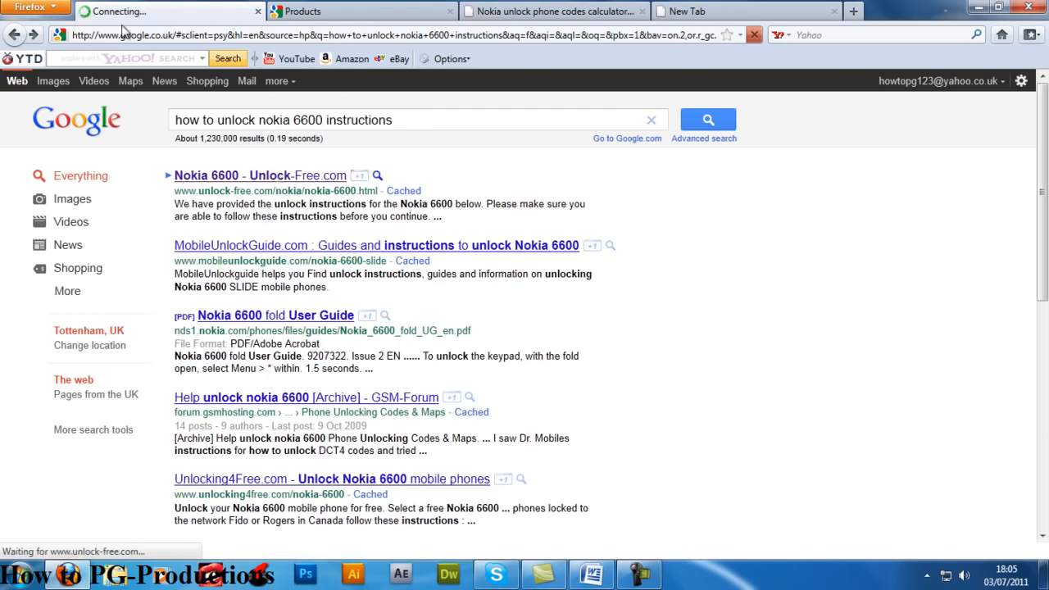
{"action": "left_click", "coordinate": [259, 176]}
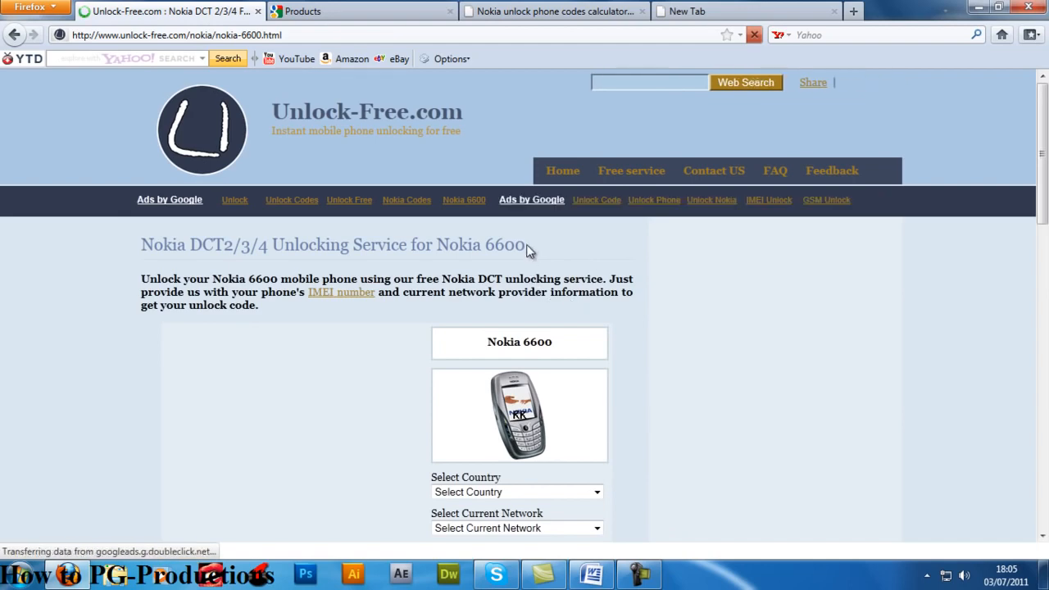
Scroll Unlock-Free.com down to the #pw+CODE+1# Nokia 6600 unlocking instructions
{"action": "scroll", "scroll_direction": "down", "scroll_amount": 3}
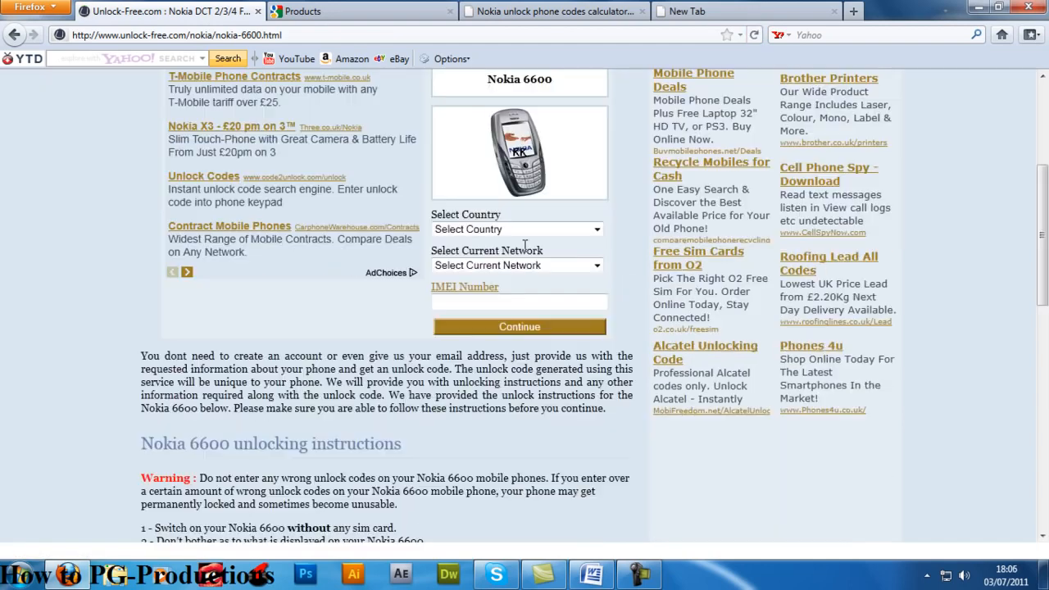
{"action": "scroll", "scroll_direction": "down", "scroll_amount": 3}
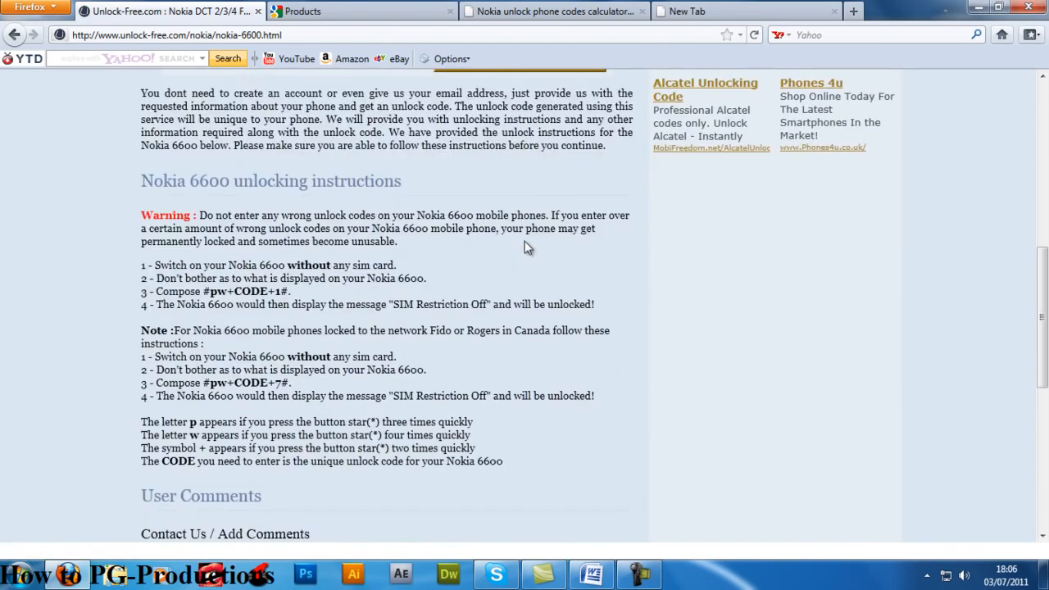
{"action": "scroll", "scroll_direction": "down", "scroll_amount": 3}
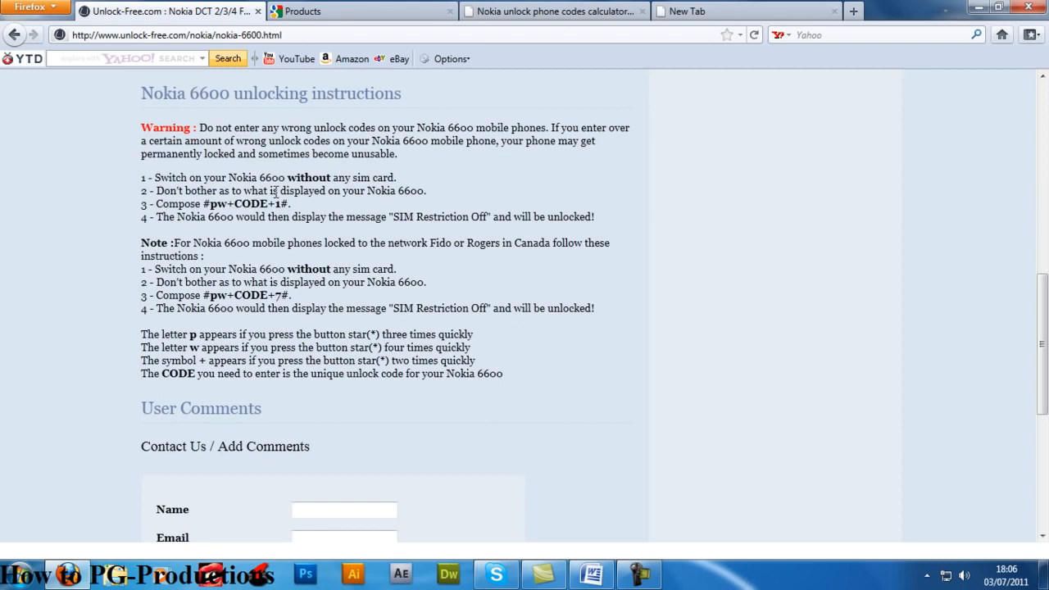
{"action": "mouse_move", "coordinate": [290, 175]}
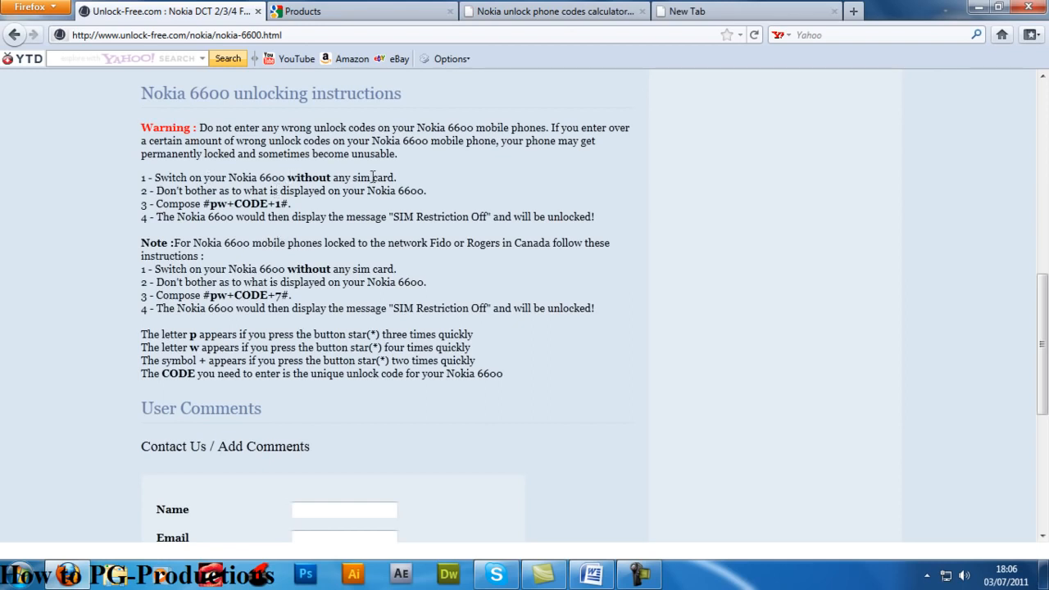
{"action": "mouse_move", "coordinate": [211, 226]}
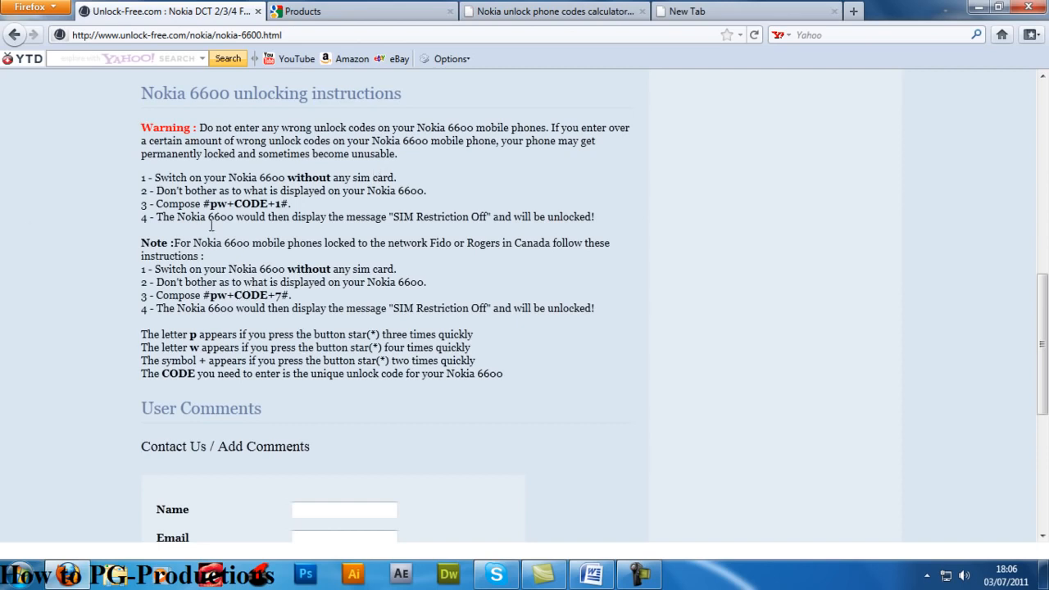
{"action": "mouse_move", "coordinate": [315, 207]}
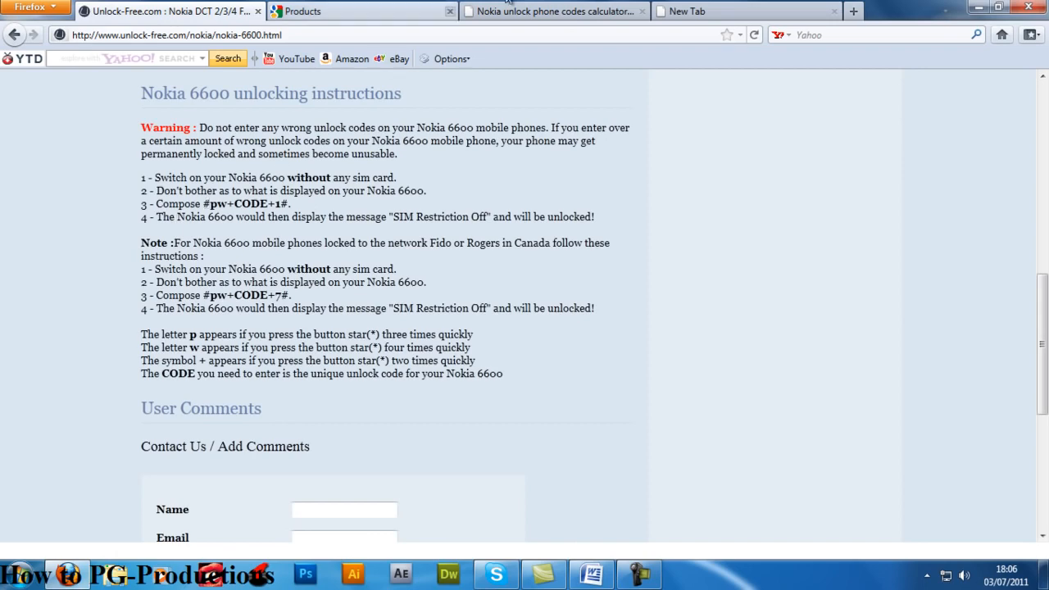
{"action": "left_click", "coordinate": [555, 10]}
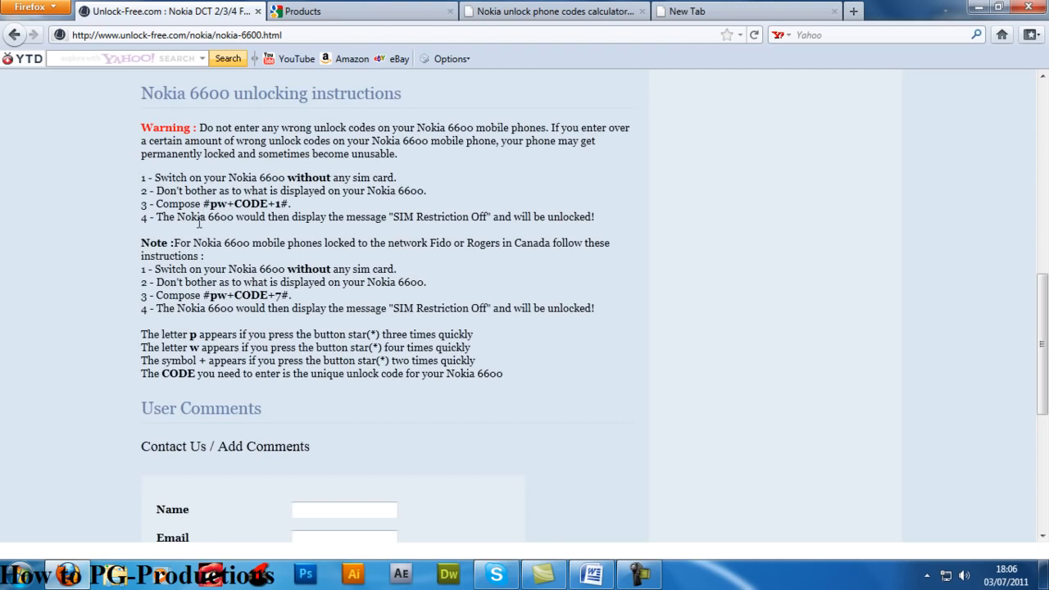
{"action": "mouse_move", "coordinate": [400, 216]}
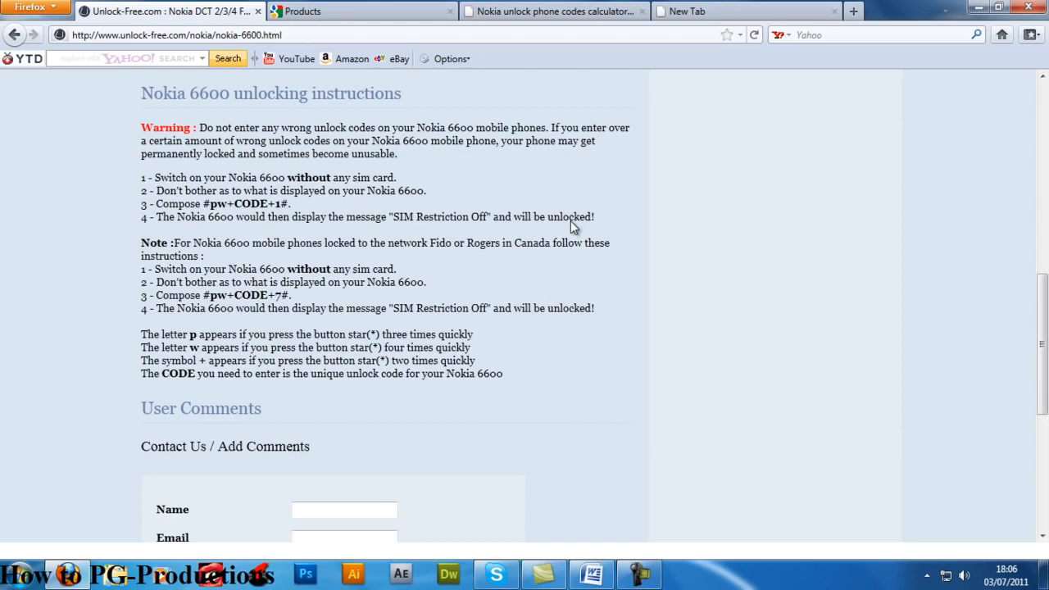
{"action": "mouse_move", "coordinate": [323, 244]}
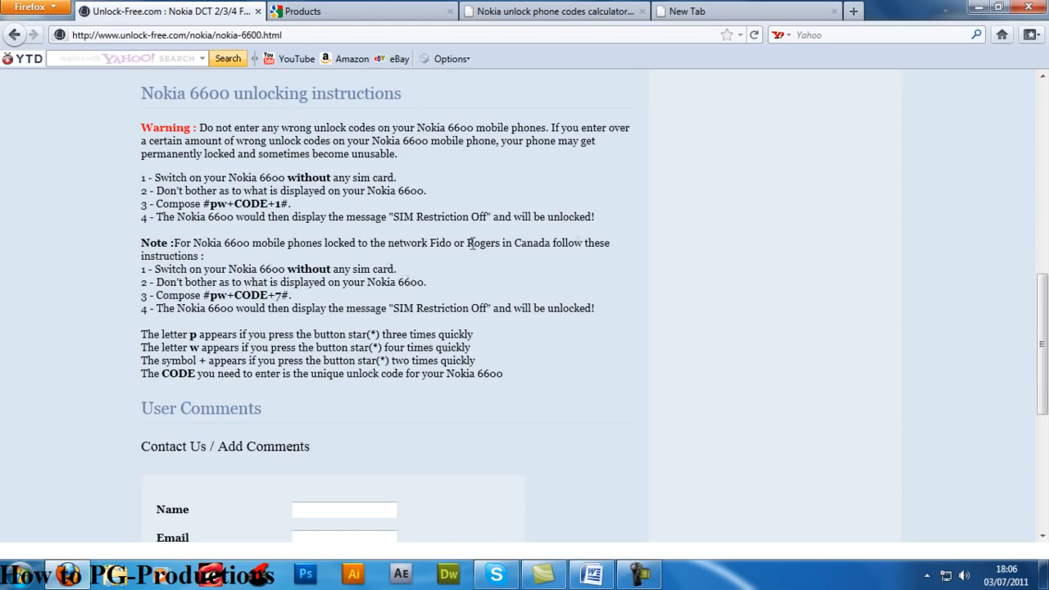
{"action": "mouse_move", "coordinate": [444, 248]}
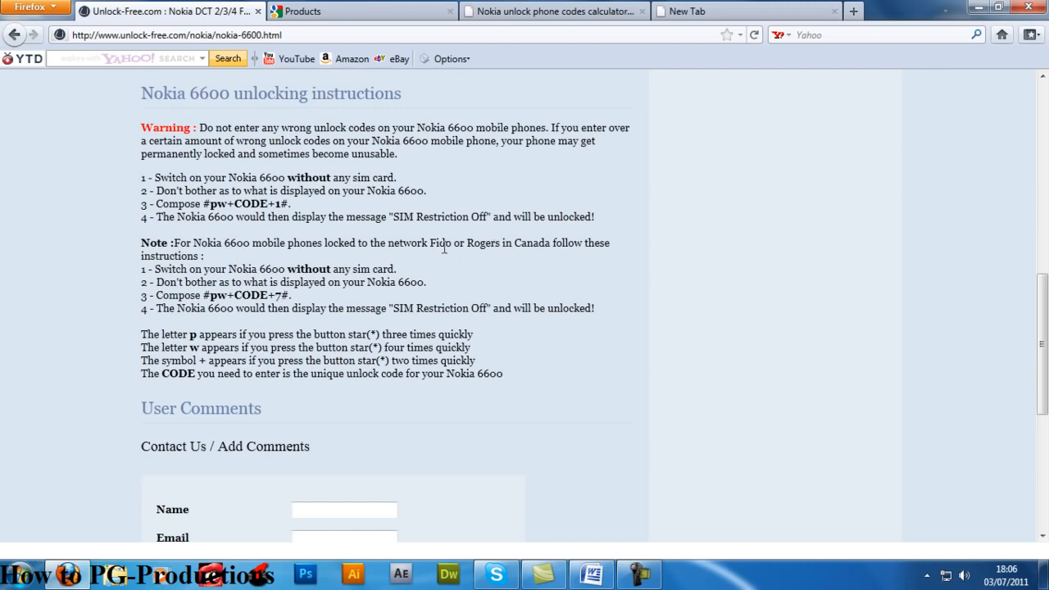
{"action": "mouse_move", "coordinate": [573, 284]}
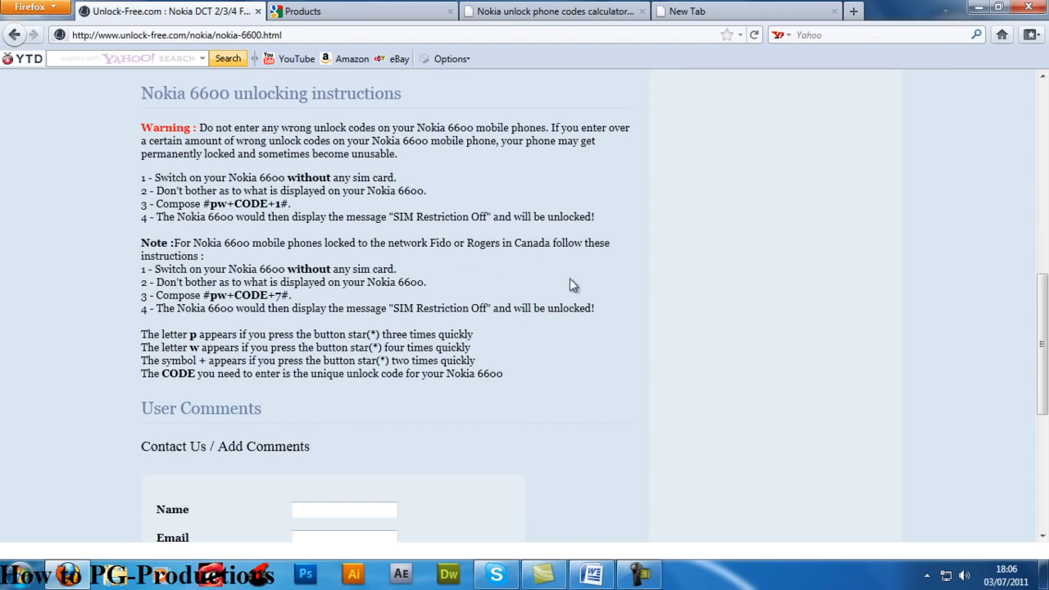
{"action": "mouse_move", "coordinate": [277, 312]}
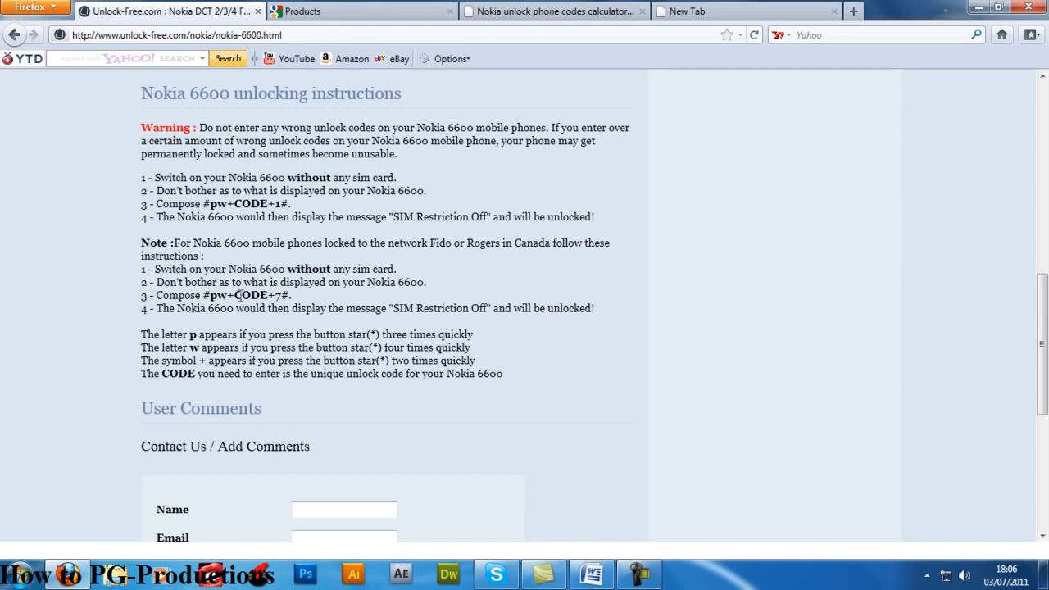
Switch to the calculator tab listing the seven #pw+ unlock codes
{"action": "left_click", "coordinate": [554, 10]}
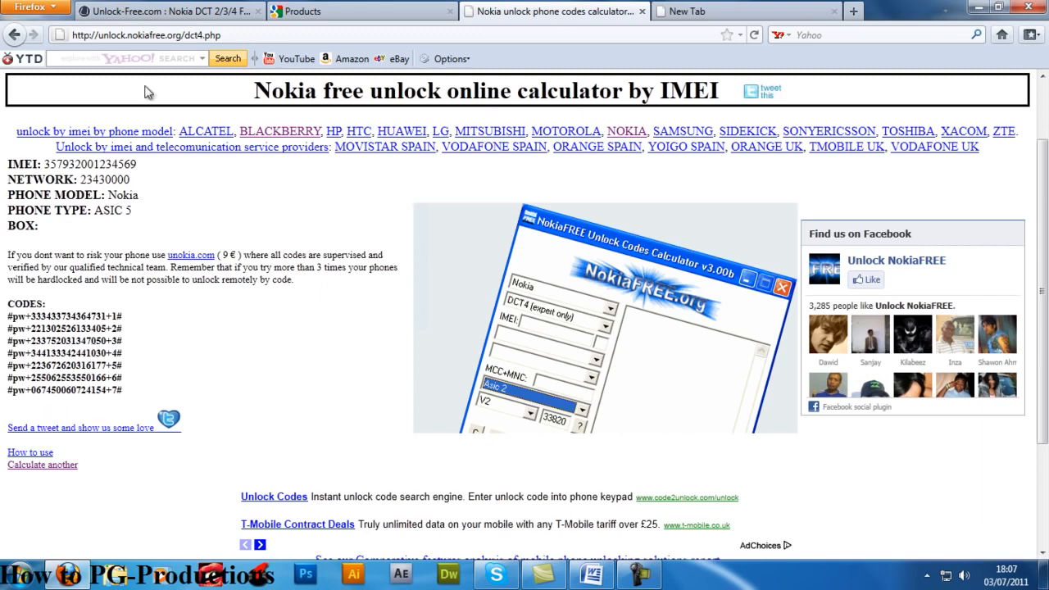
Return to the Unlock-Free.com tab and scroll to the country, network and IMEI form
{"action": "left_click", "coordinate": [336, 11]}
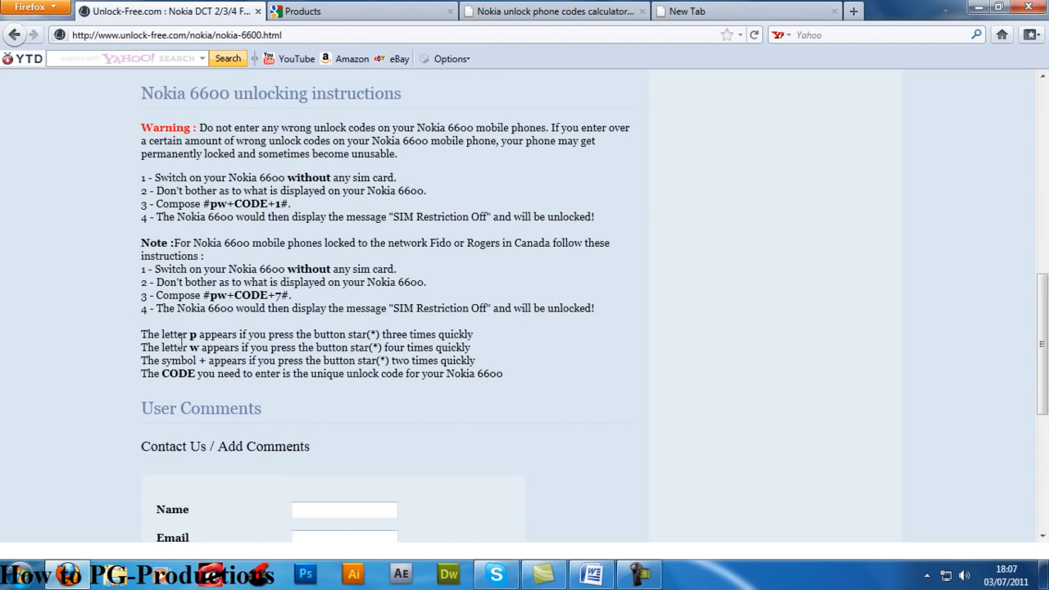
{"action": "mouse_move", "coordinate": [571, 405]}
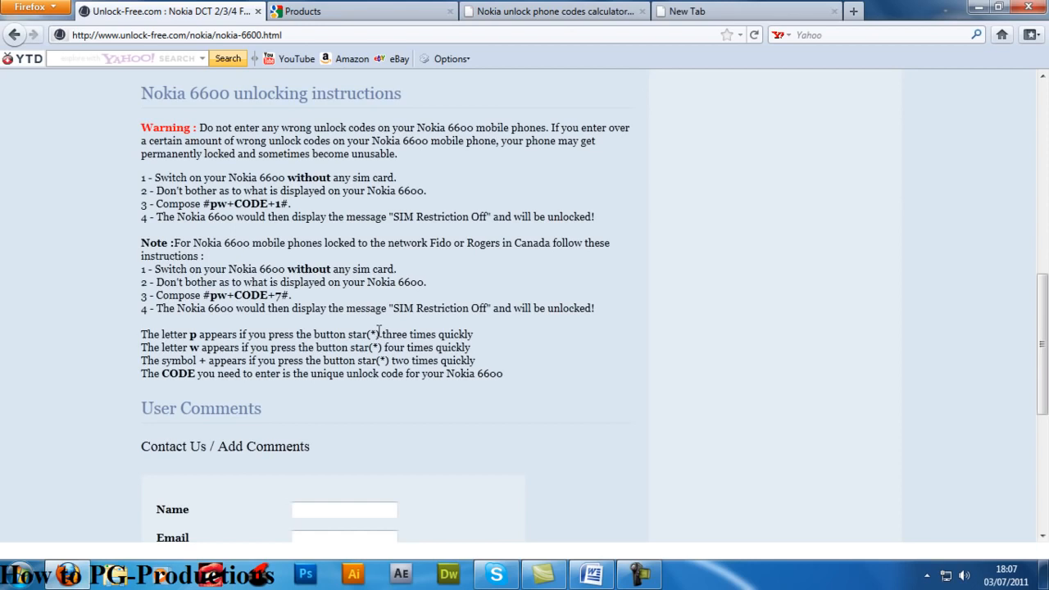
{"action": "mouse_move", "coordinate": [399, 339]}
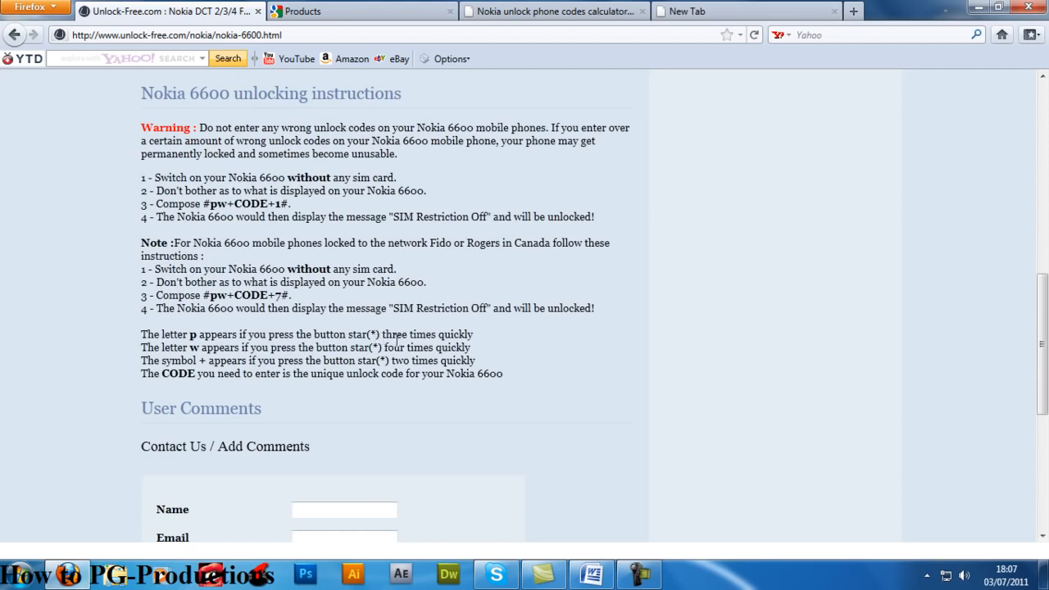
{"action": "mouse_move", "coordinate": [400, 336]}
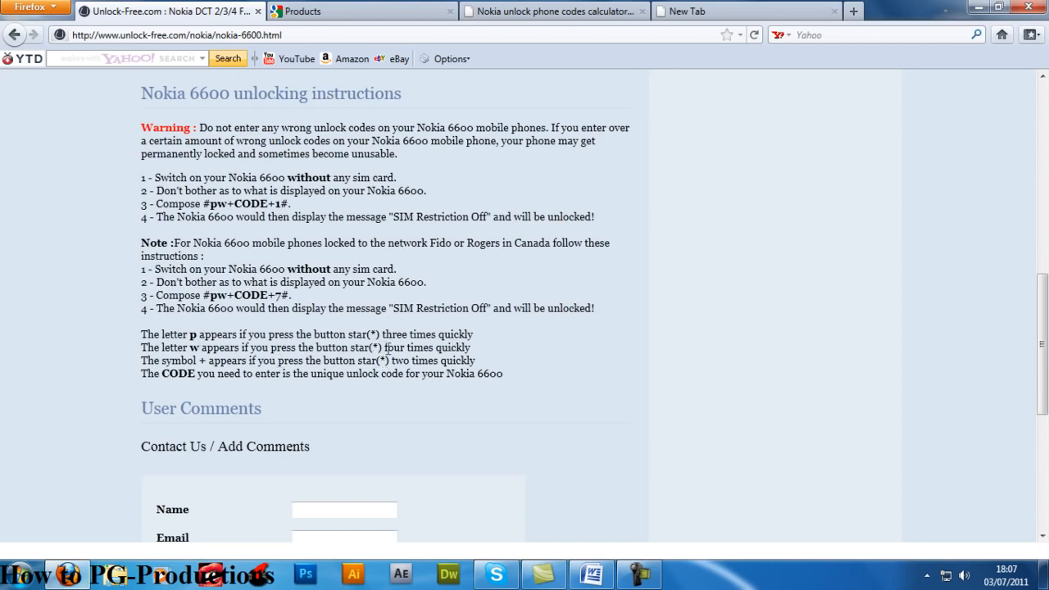
{"action": "scroll", "scroll_direction": "down", "scroll_amount": 3}
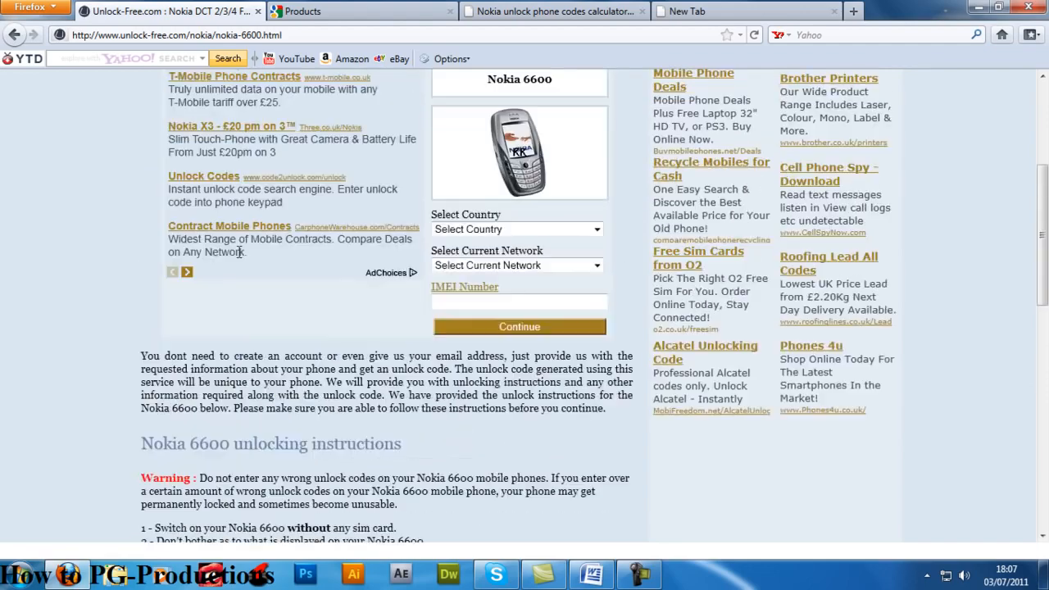
{"action": "scroll", "scroll_direction": "up", "scroll_amount": 3}
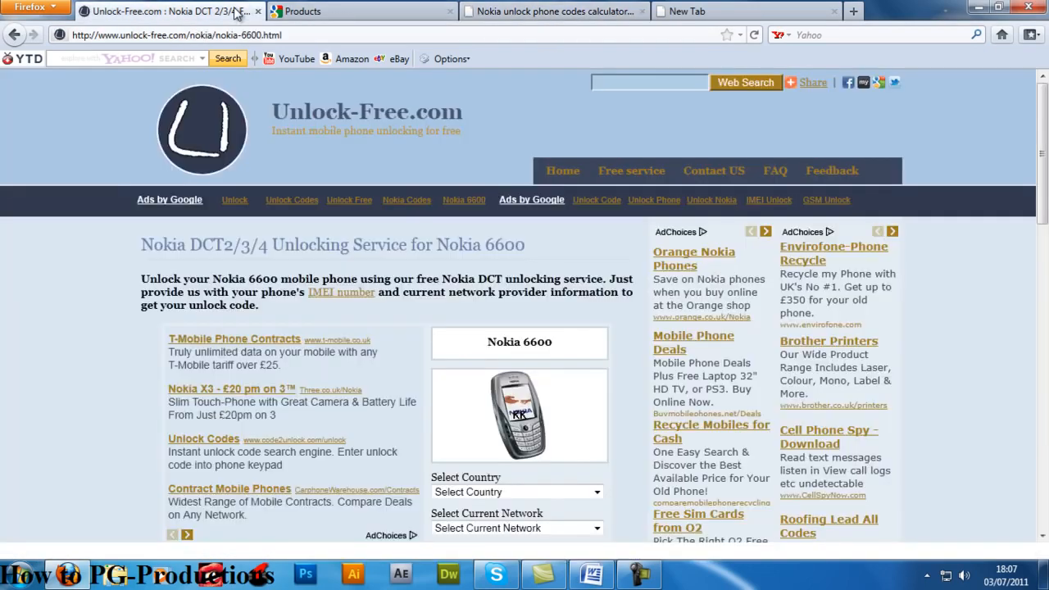
{"action": "mouse_move", "coordinate": [164, 11]}
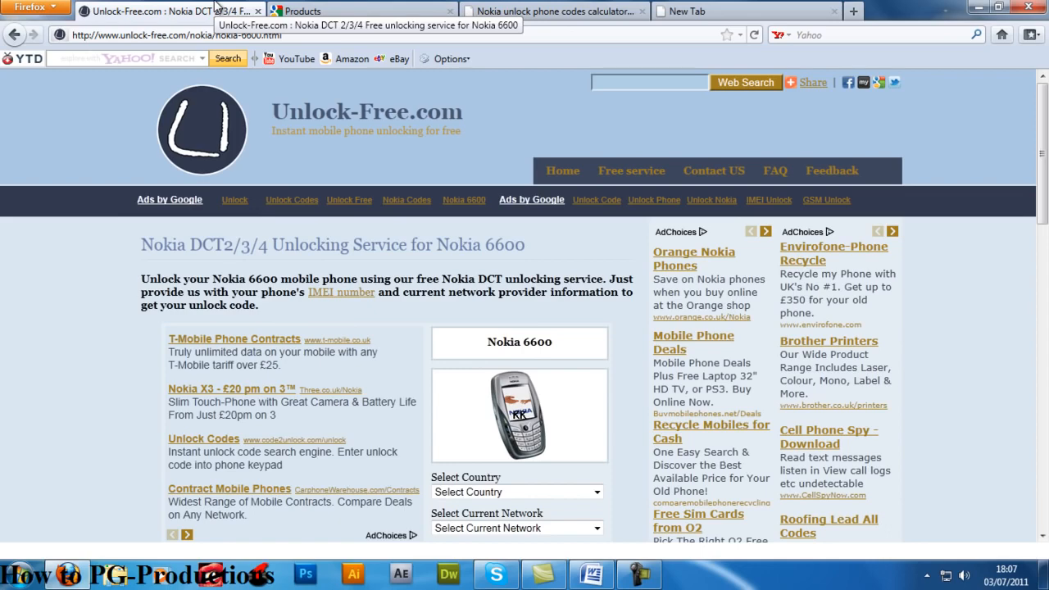
{"action": "mouse_move", "coordinate": [359, 6]}
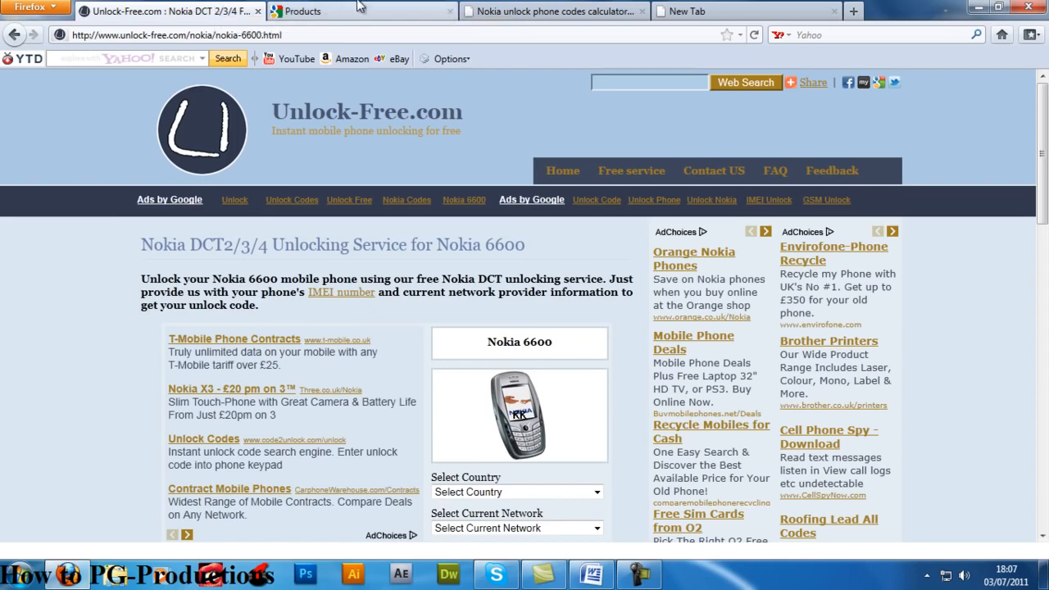
{"action": "mouse_move", "coordinate": [553, 11]}
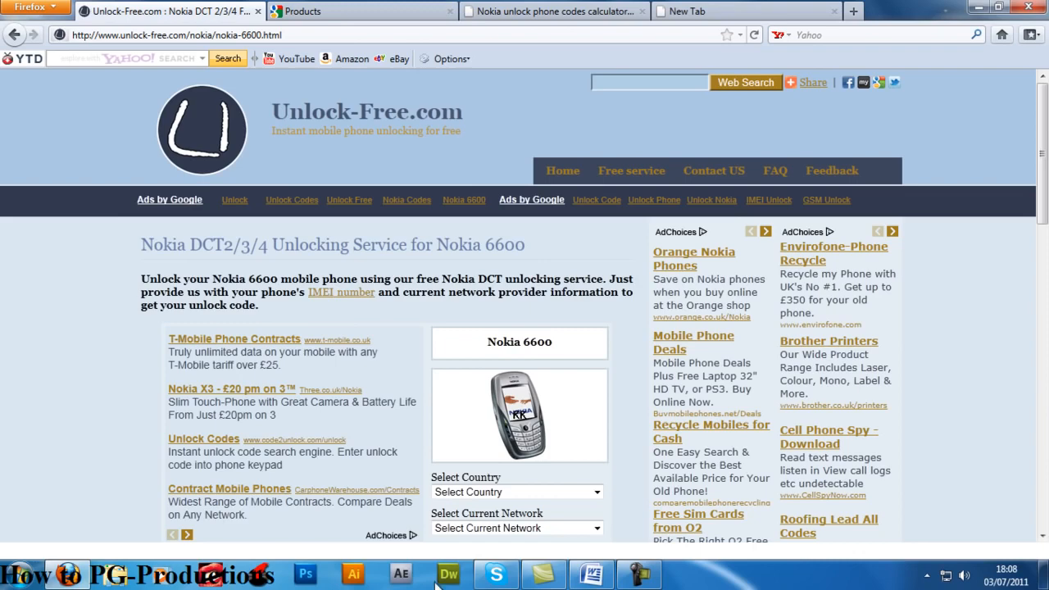
{"action": "mouse_move", "coordinate": [449, 573]}
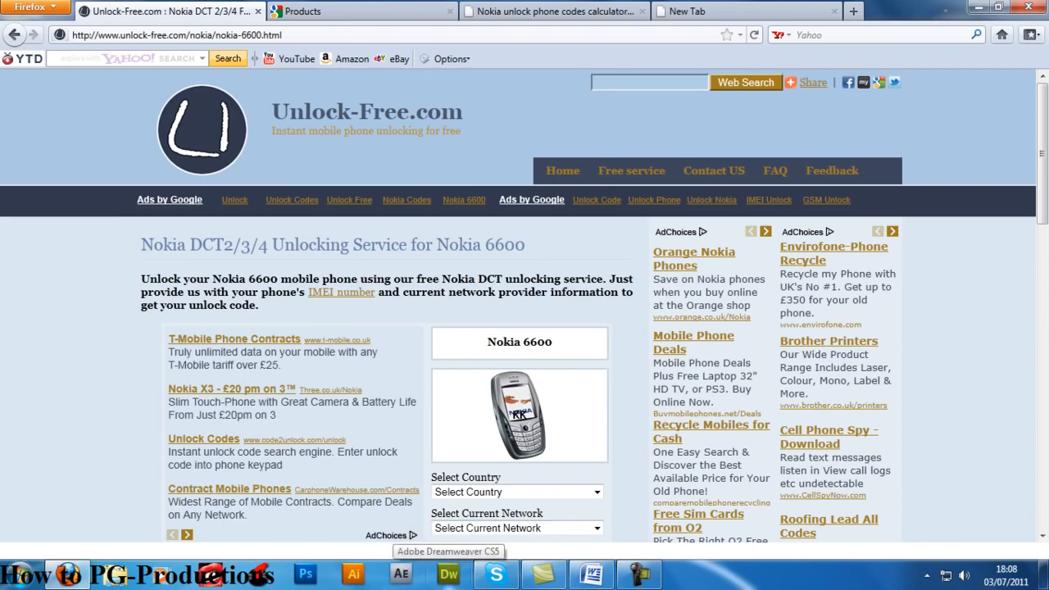